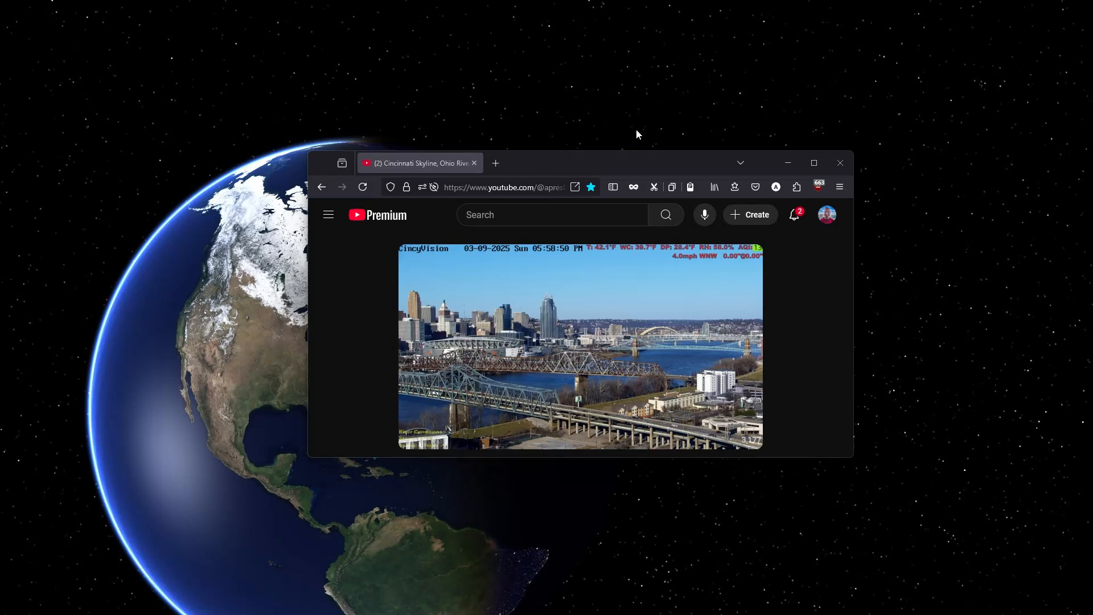
mouse_move(628, 333)
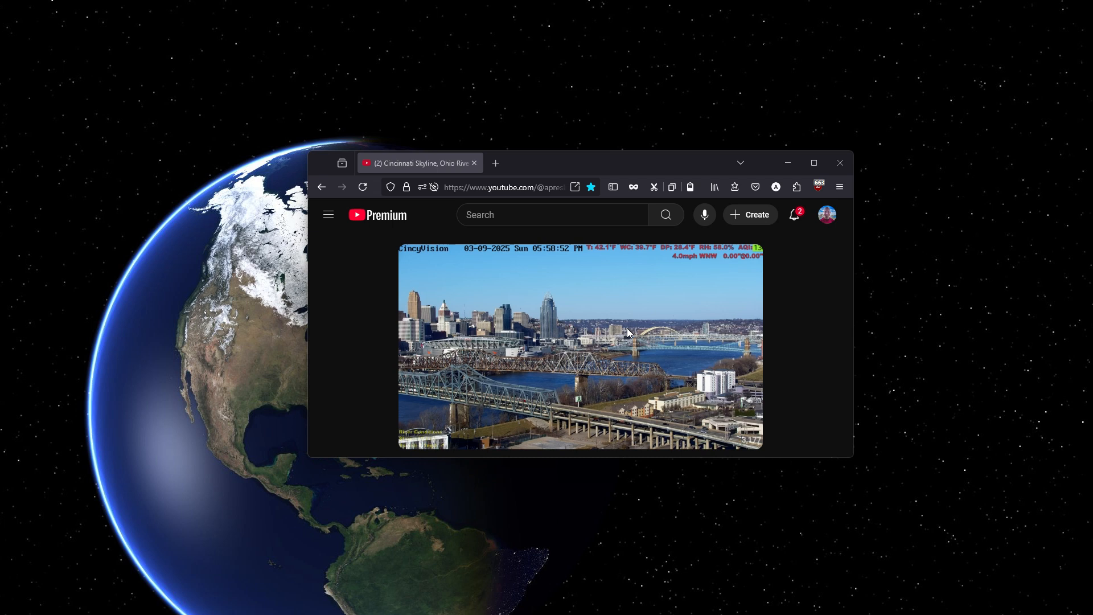
mouse_move(800, 341)
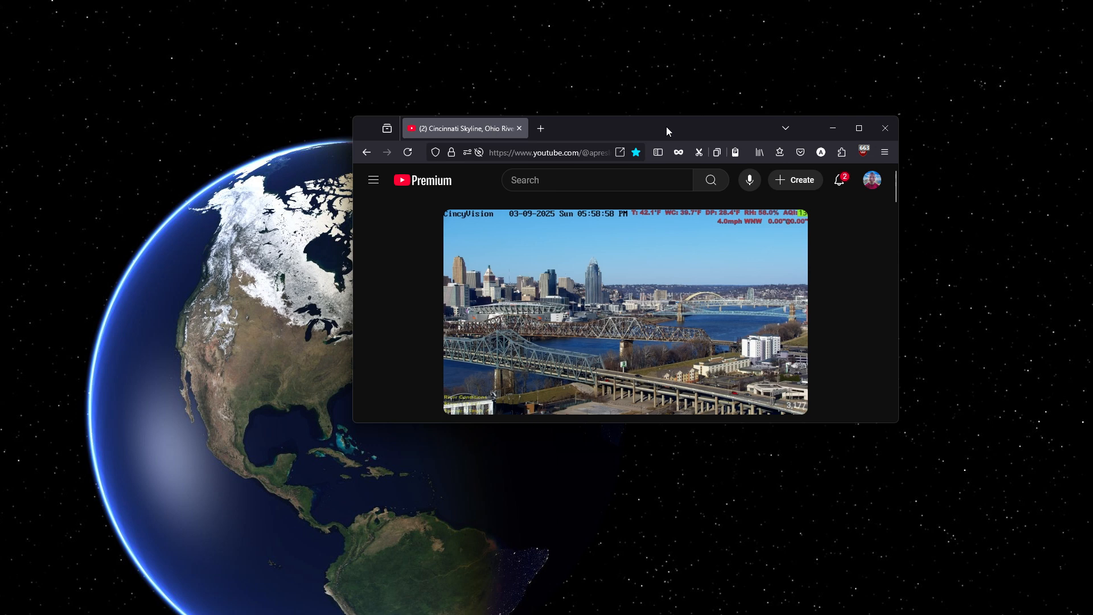
mouse_move(859, 281)
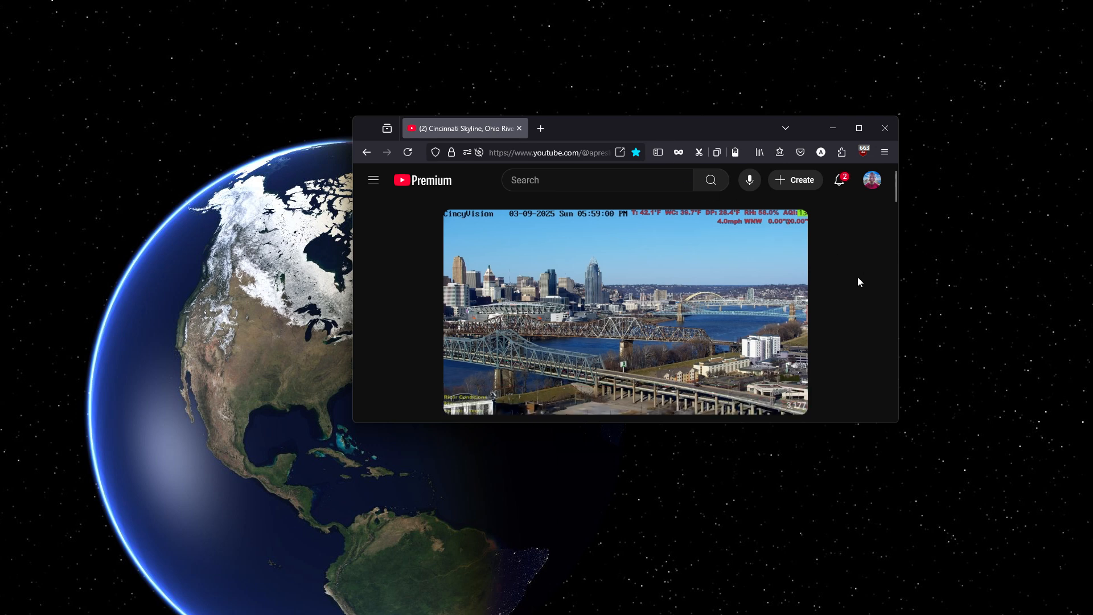
mouse_move(662, 142)
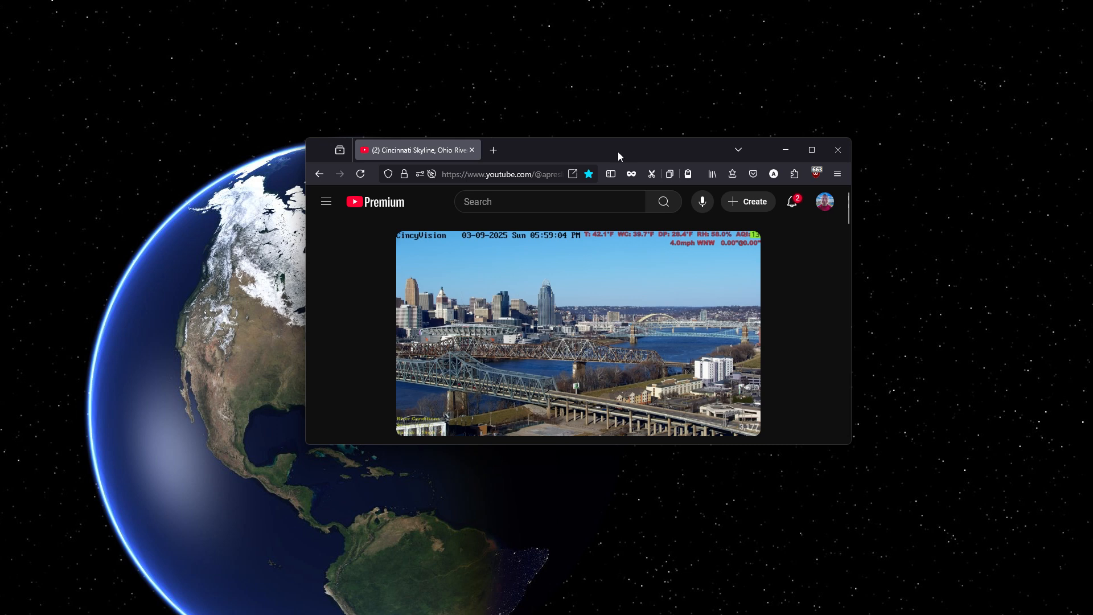
mouse_move(687, 307)
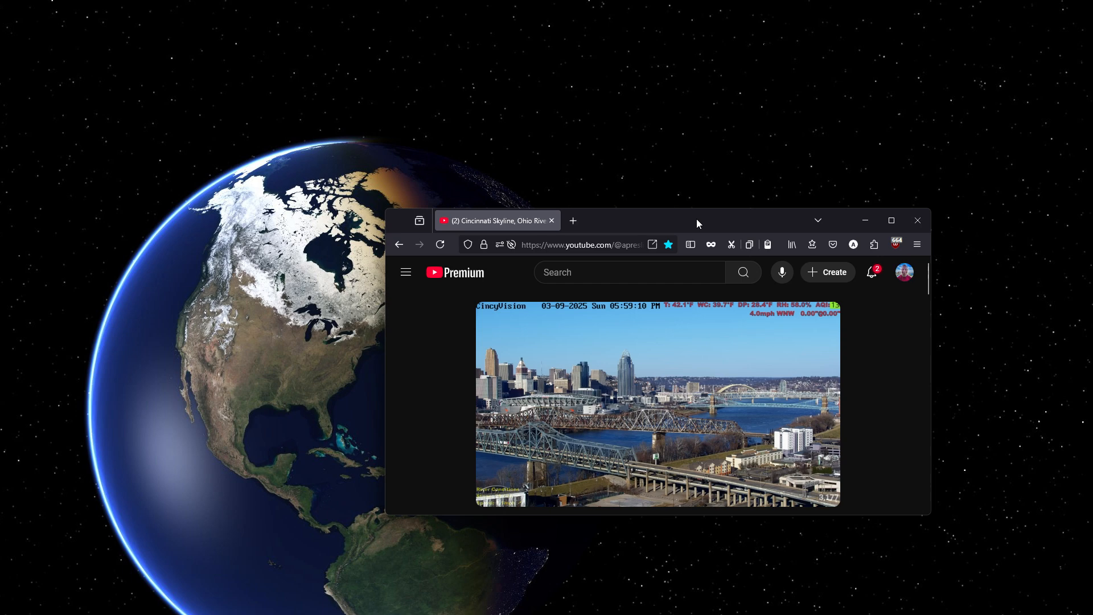
Snap the livestream window into the top-left quarter and fullscreen its video.
drag(697, 220, 451, 215)
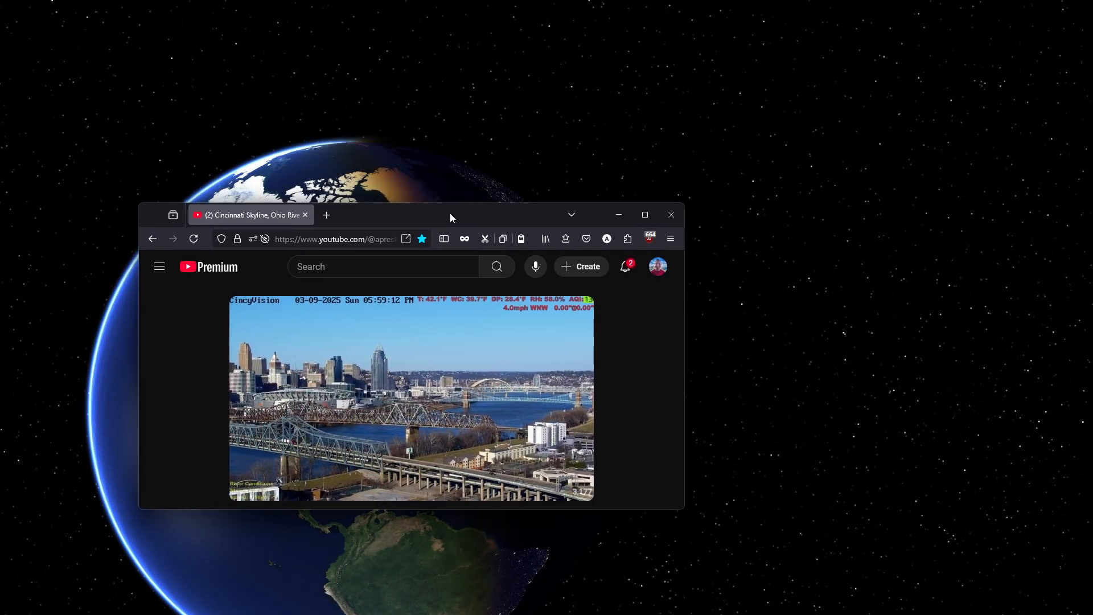
drag(450, 216, 526, 223)
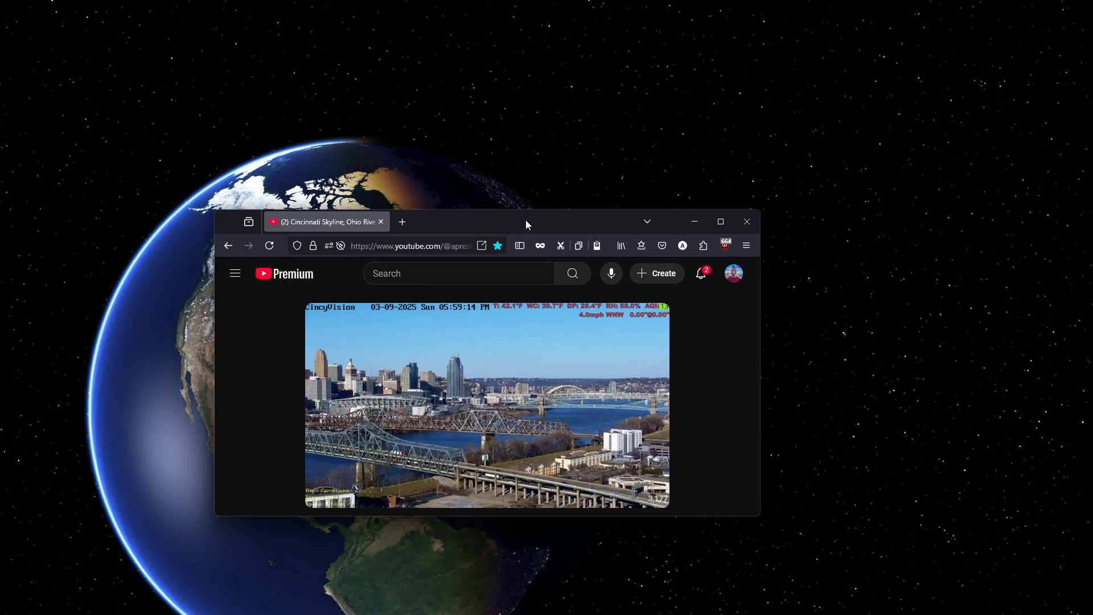
drag(527, 221, 385, 115)
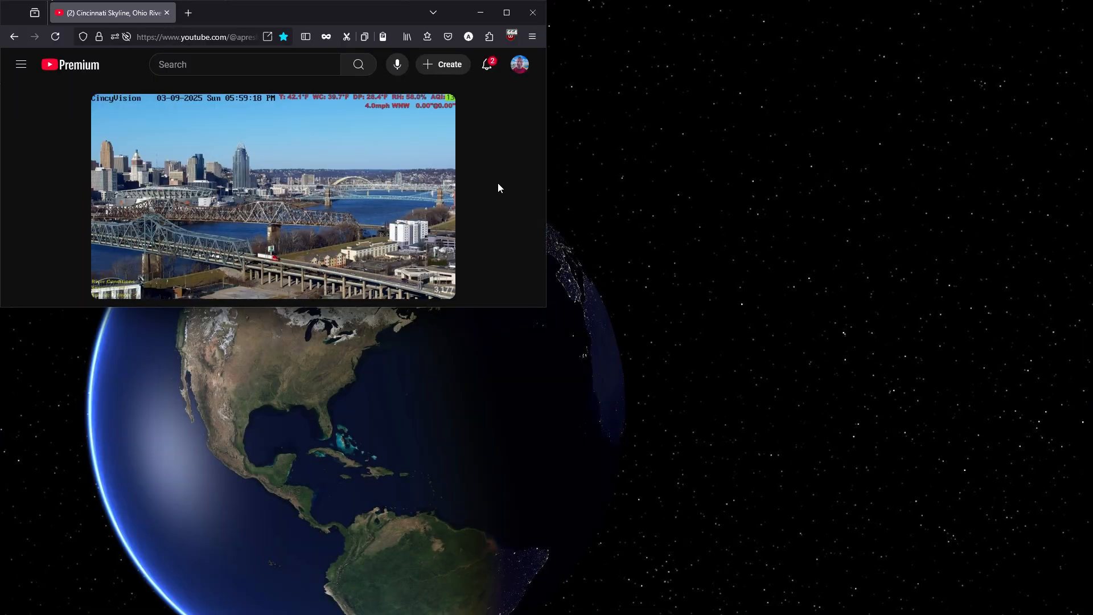
mouse_move(56, 217)
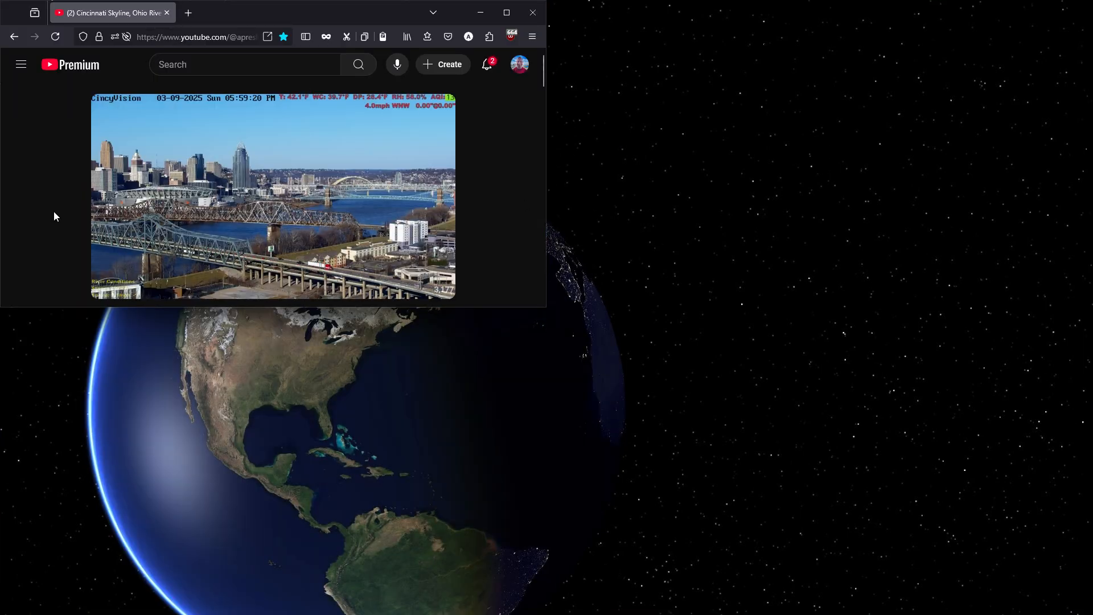
mouse_move(437, 286)
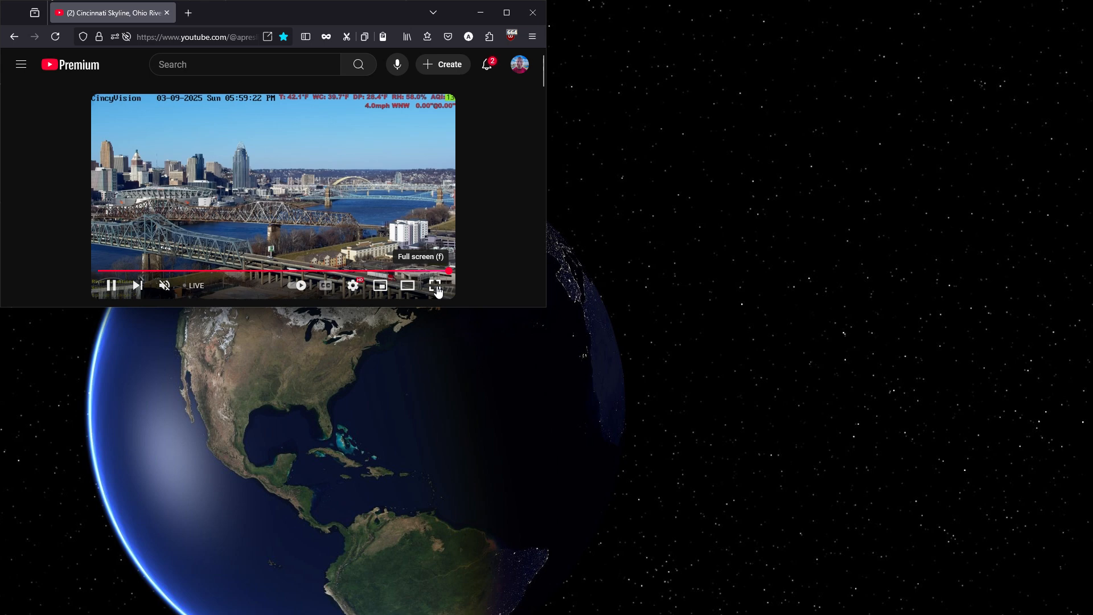
click(435, 286)
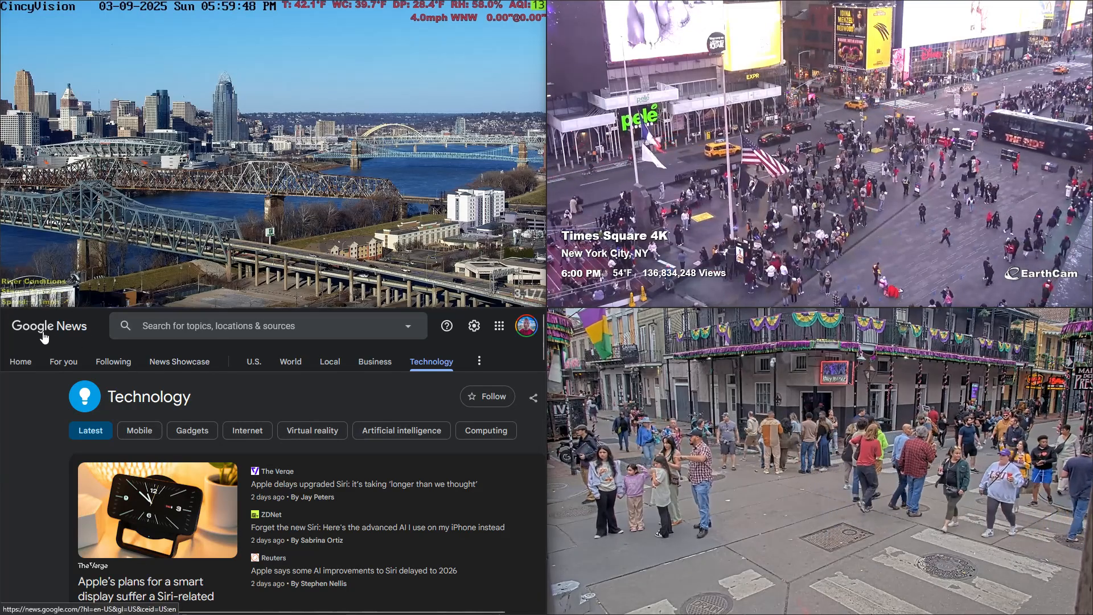
mouse_move(31, 502)
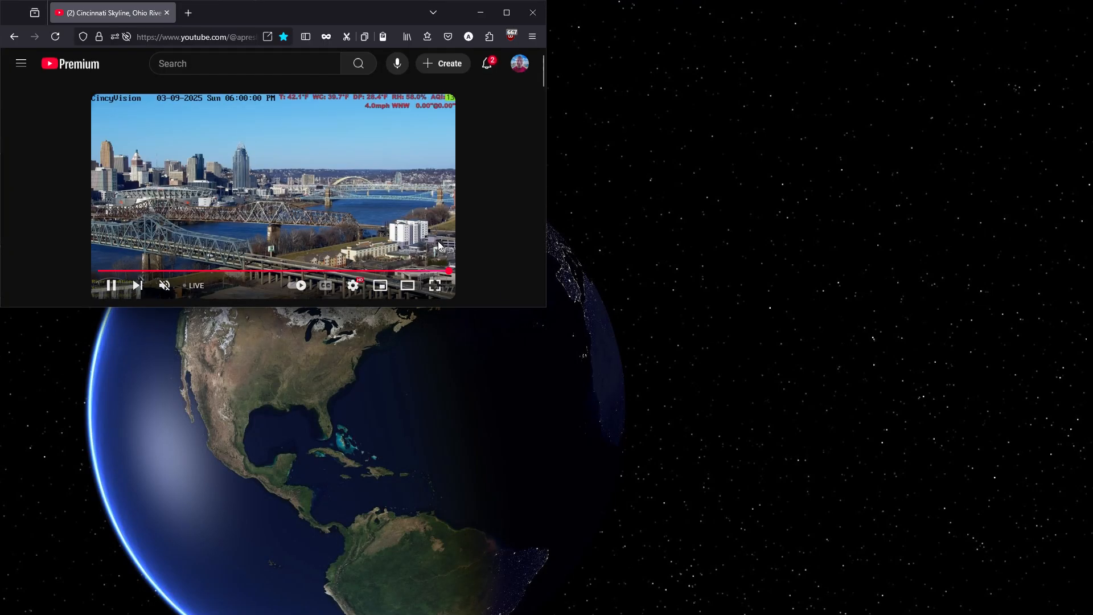
In a new about:config tab, accept the warning and set full-screen-api.ignore-widgets to false.
click(188, 13)
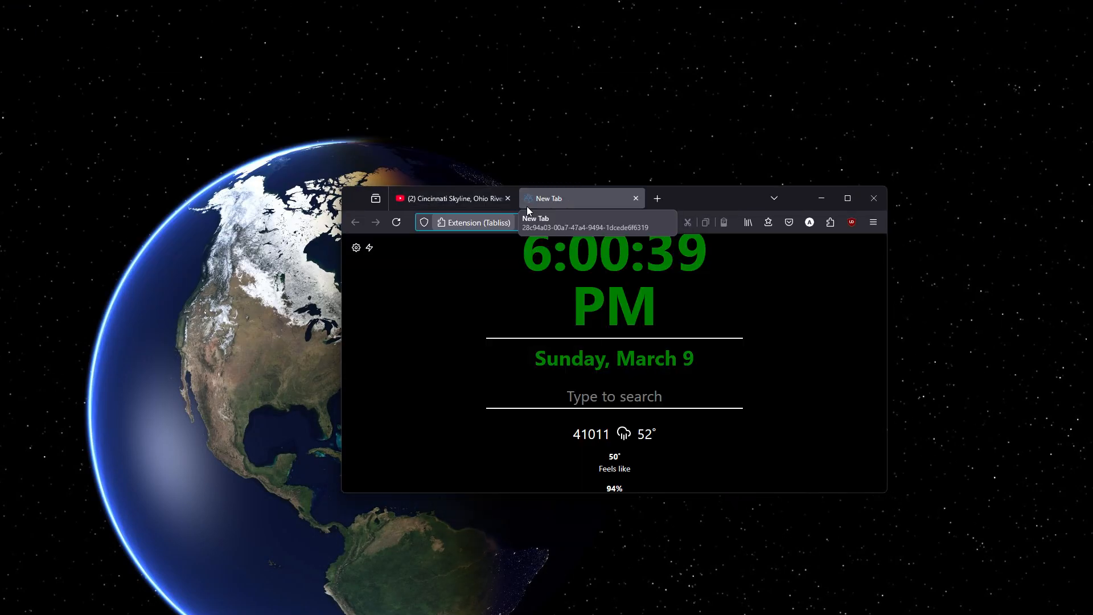
text(about:config)
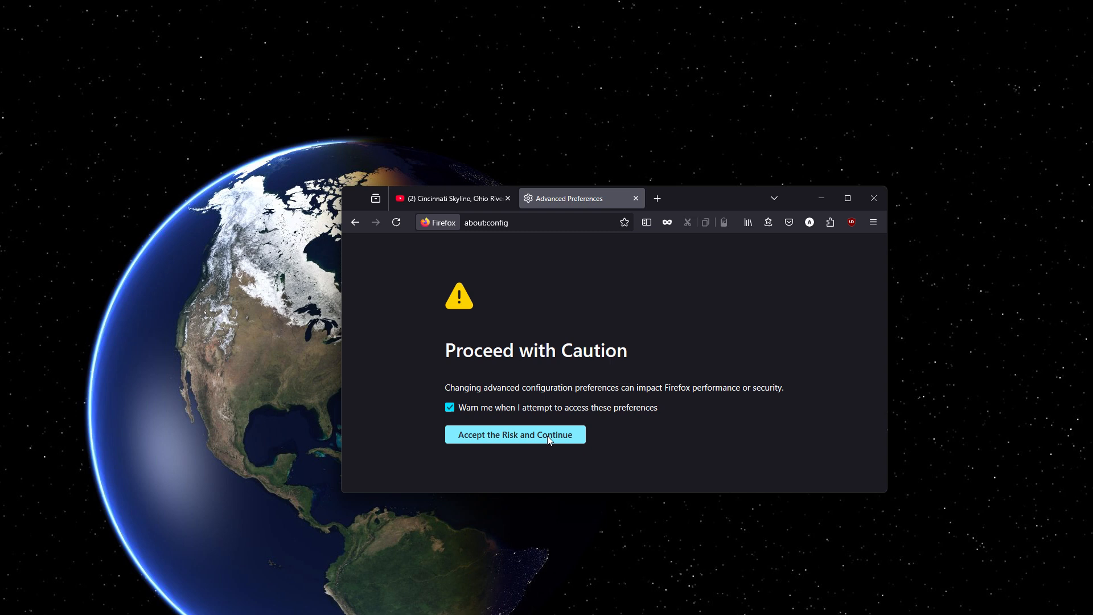
click(515, 435)
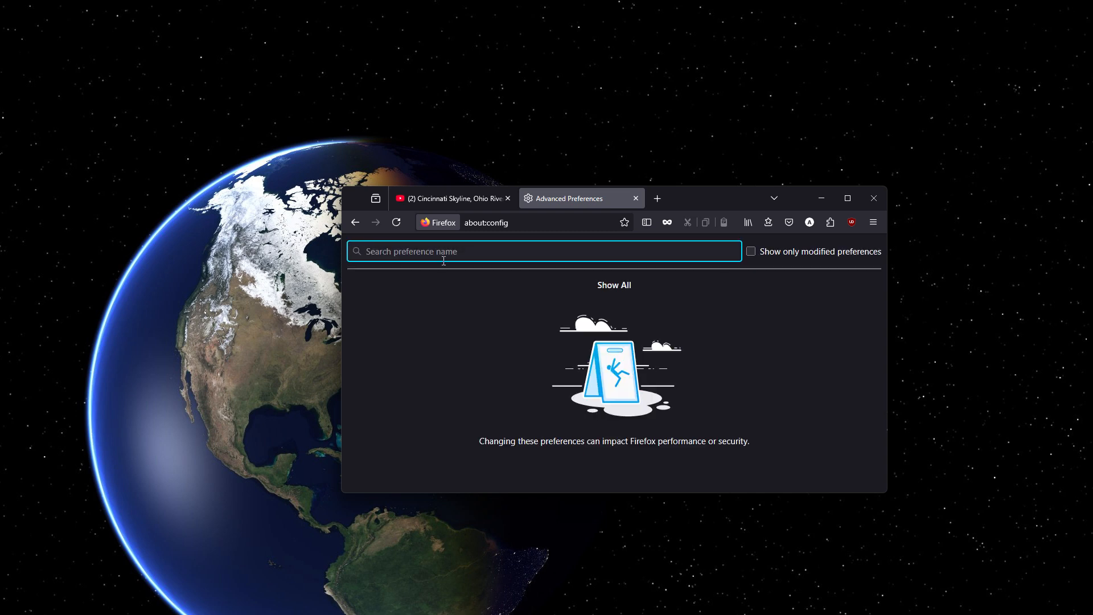
text(widgets)
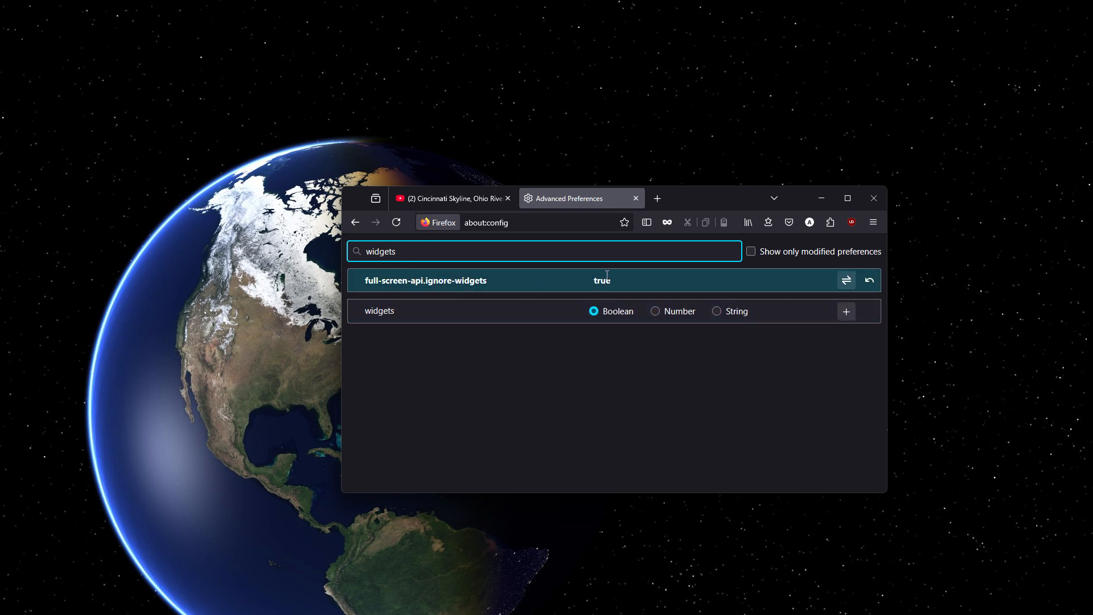
click(846, 280)
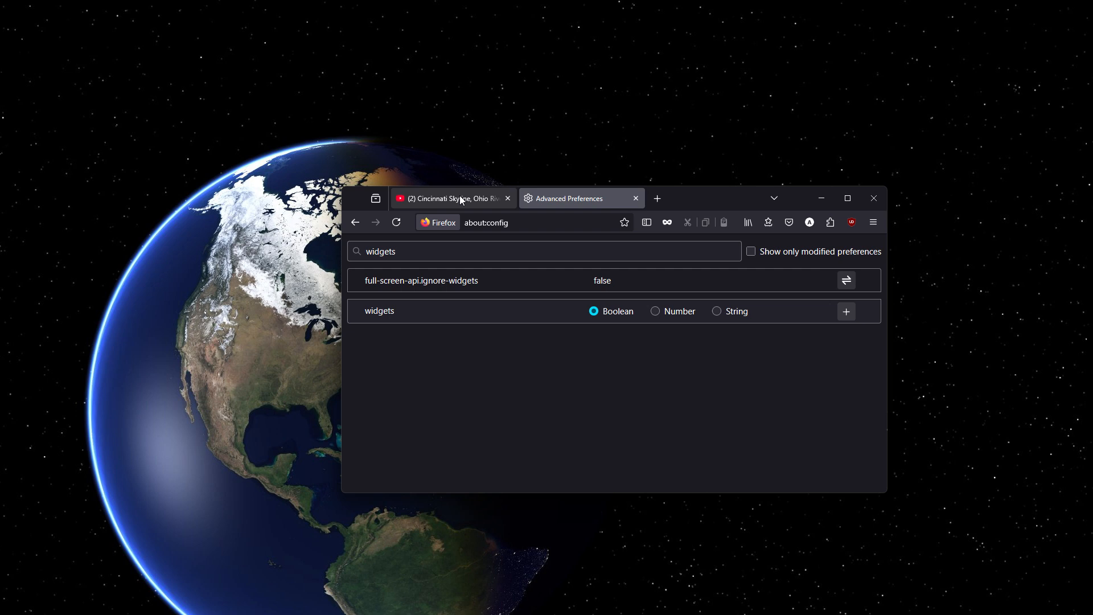
Fullscreen the Cincinnati livestream across the whole display, then exit with Esc.
click(453, 198)
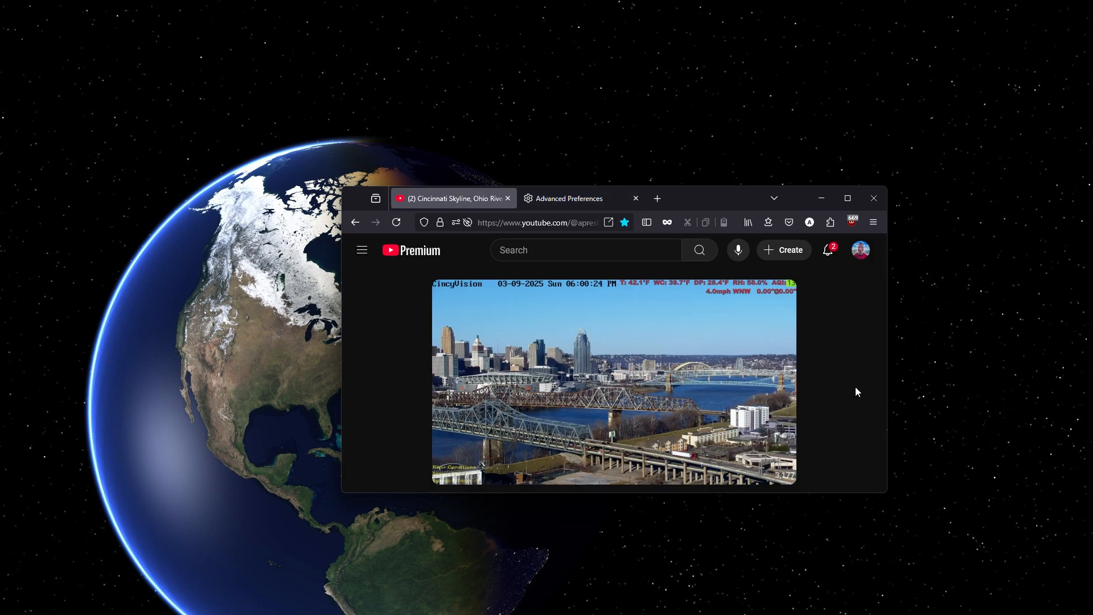
mouse_move(401, 434)
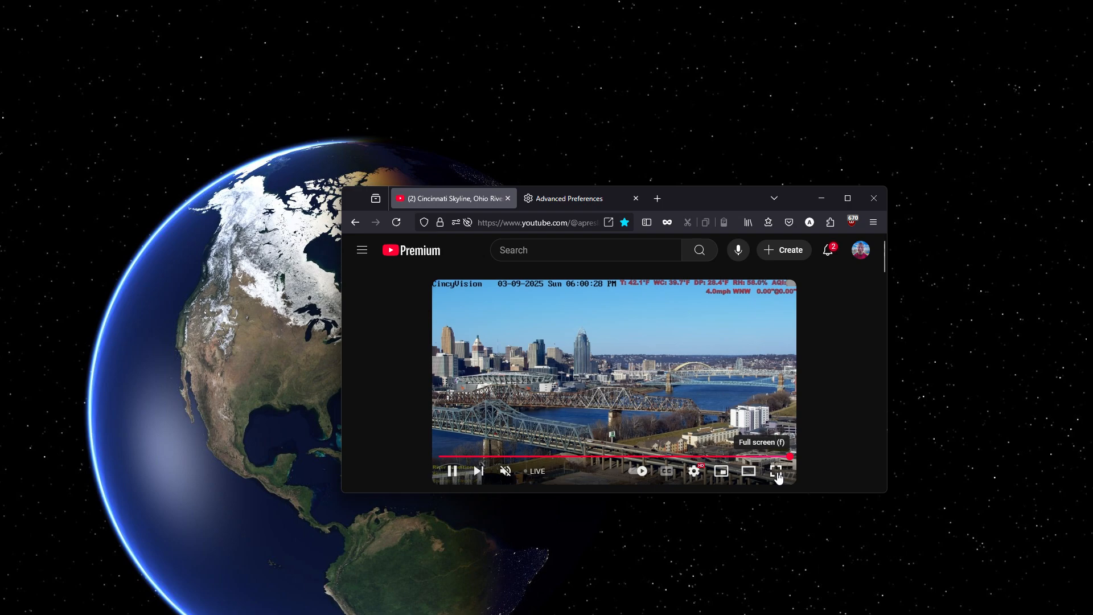
click(776, 471)
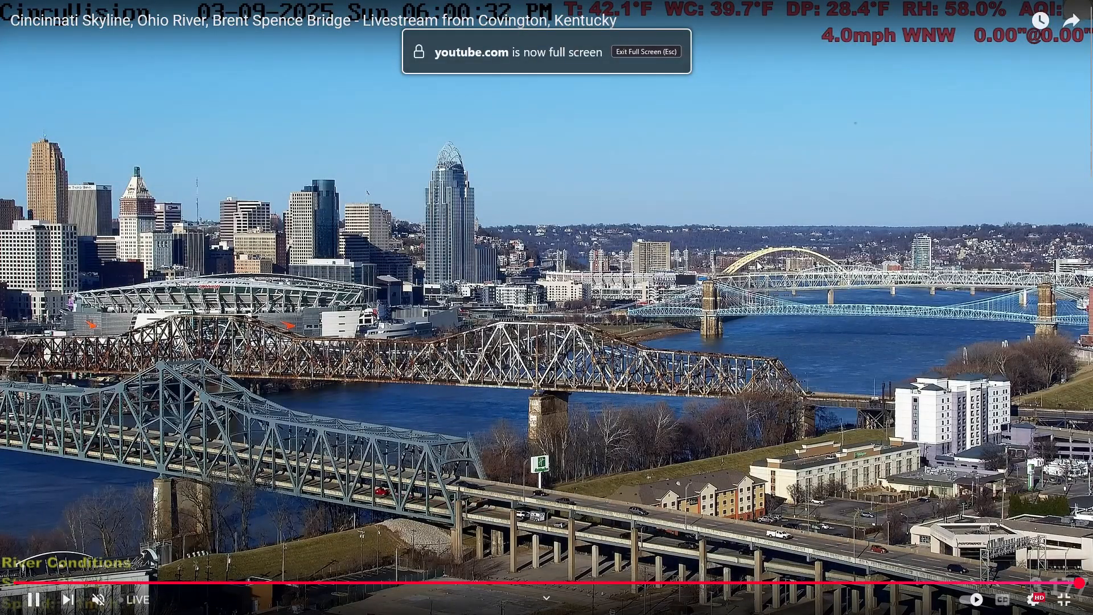
key(Escape)
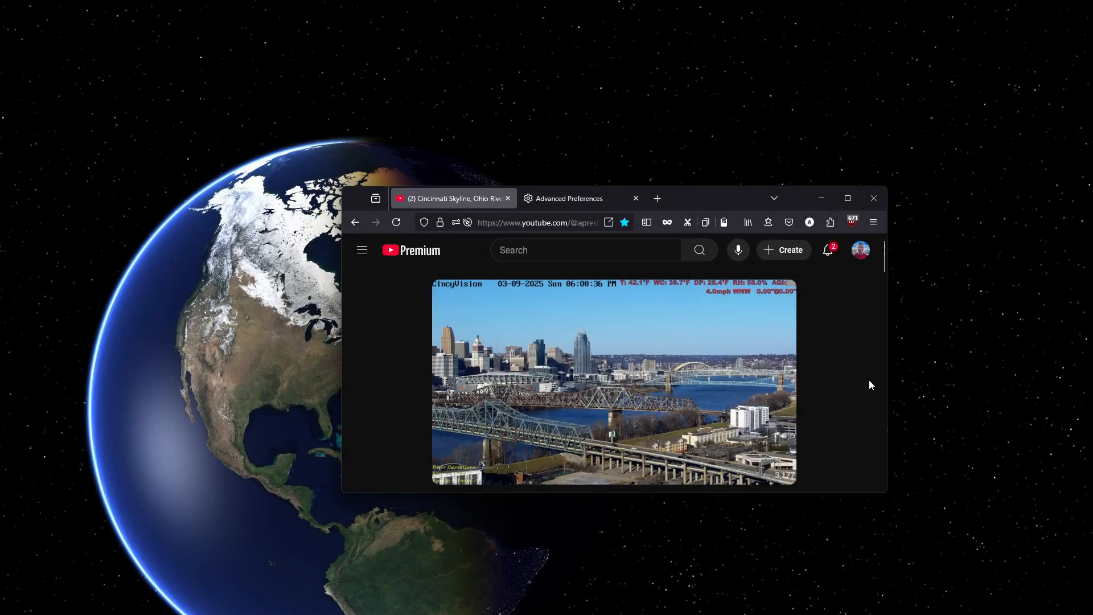
Set full-screen-api.ignore-widgets back to true and return to the livestream window.
click(568, 198)
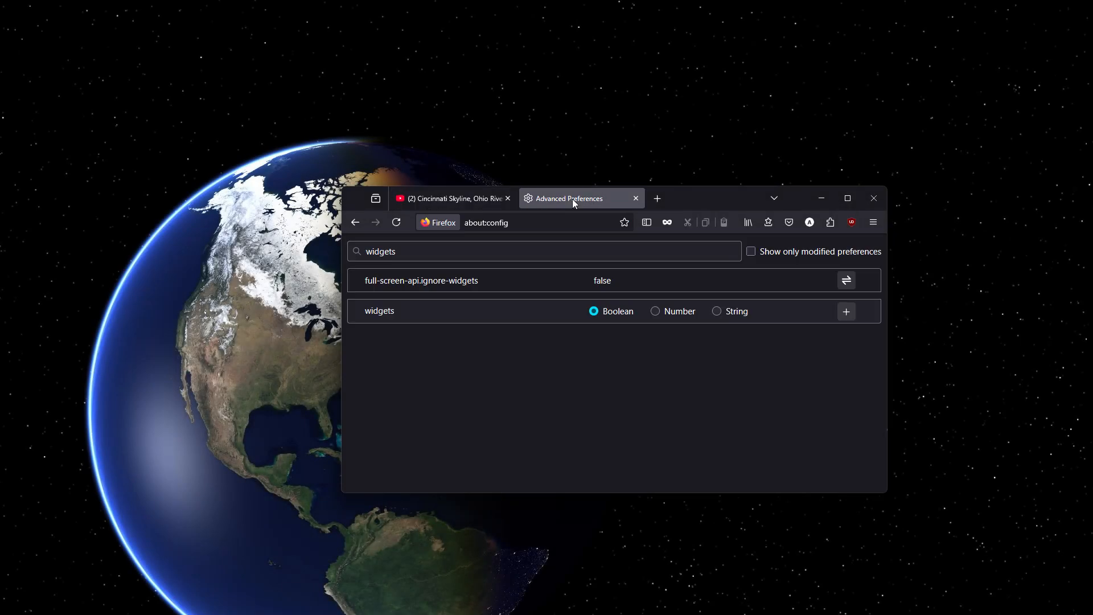
click(846, 280)
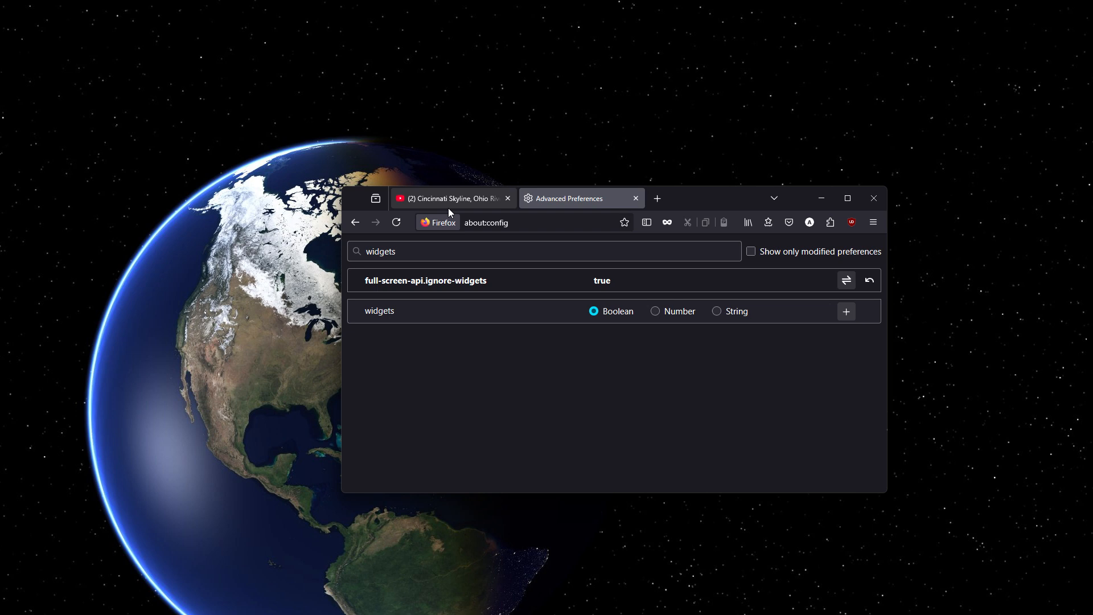
click(451, 198)
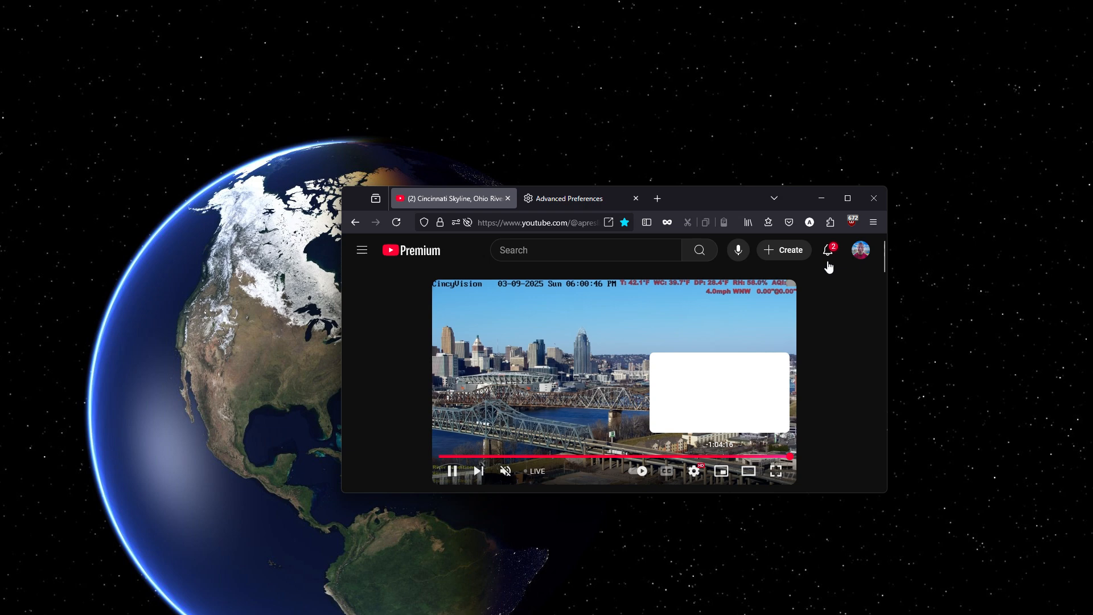
click(775, 470)
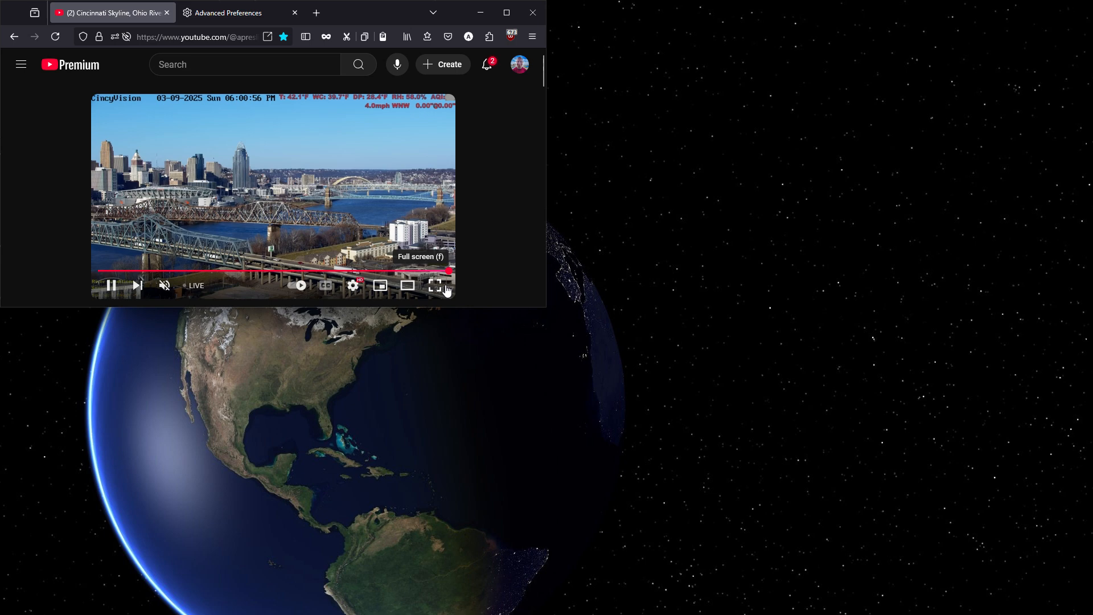
Fullscreen the Cincinnati livestream so it fills only the top-left quarter window.
click(434, 285)
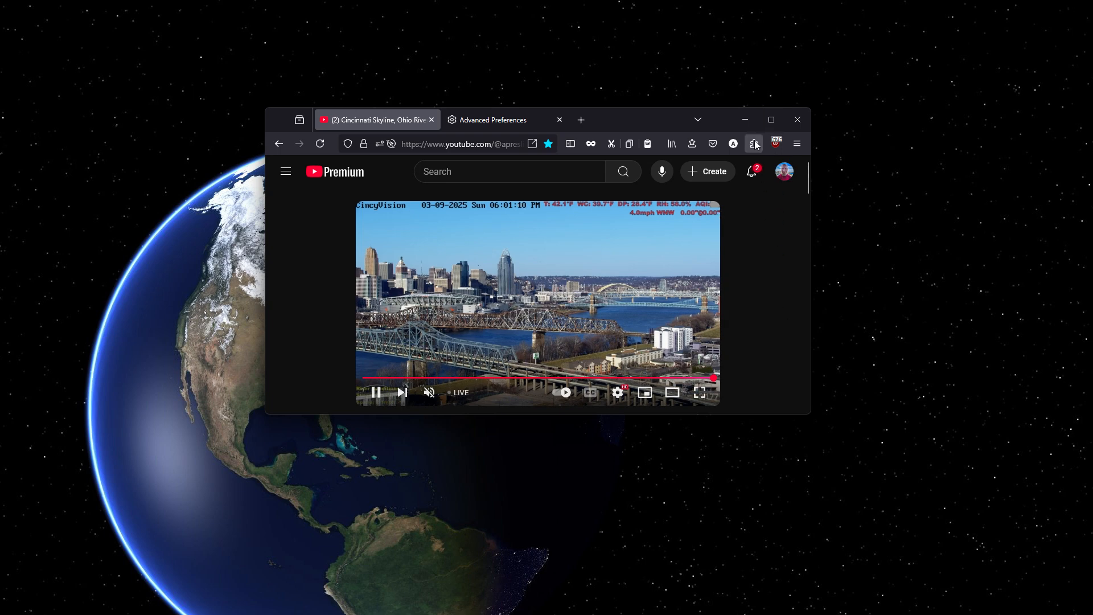
click(770, 121)
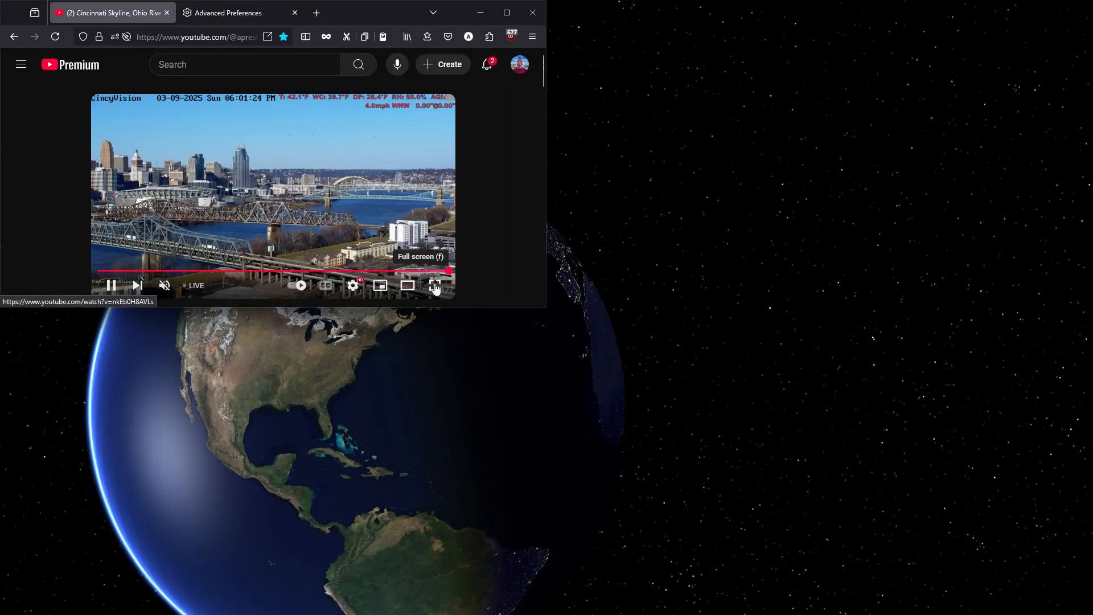
click(434, 285)
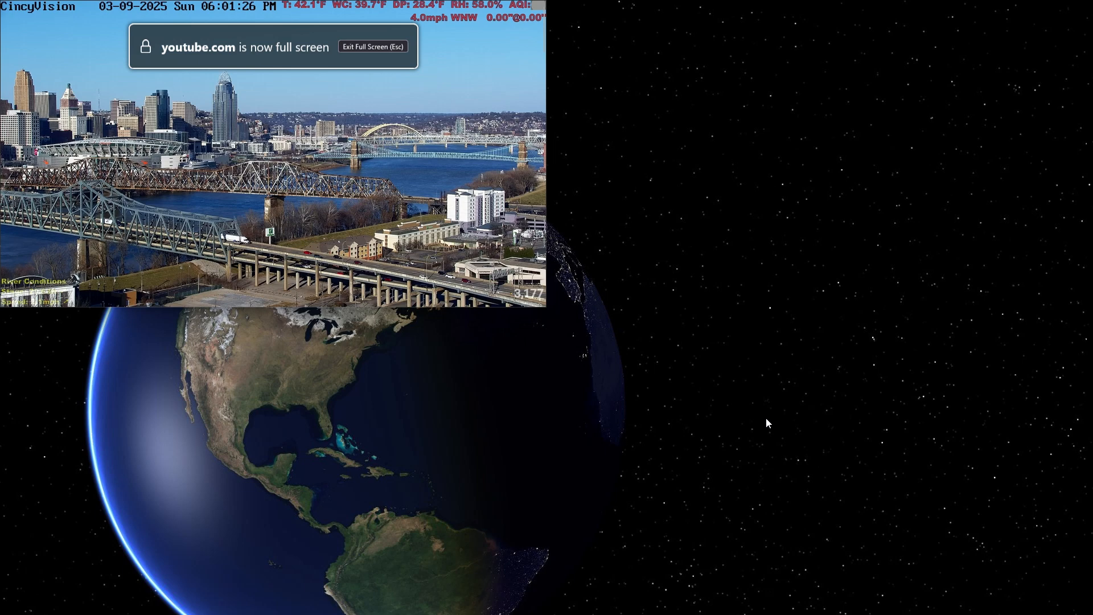